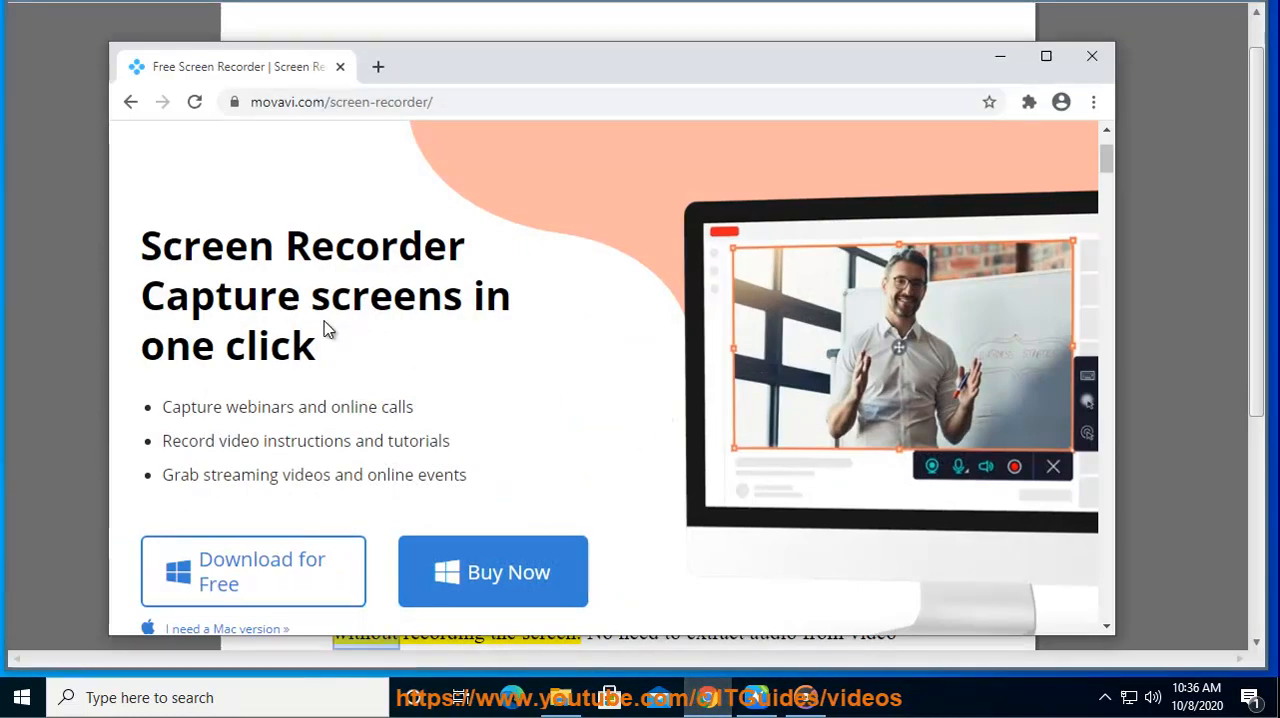
scroll(down, 3)
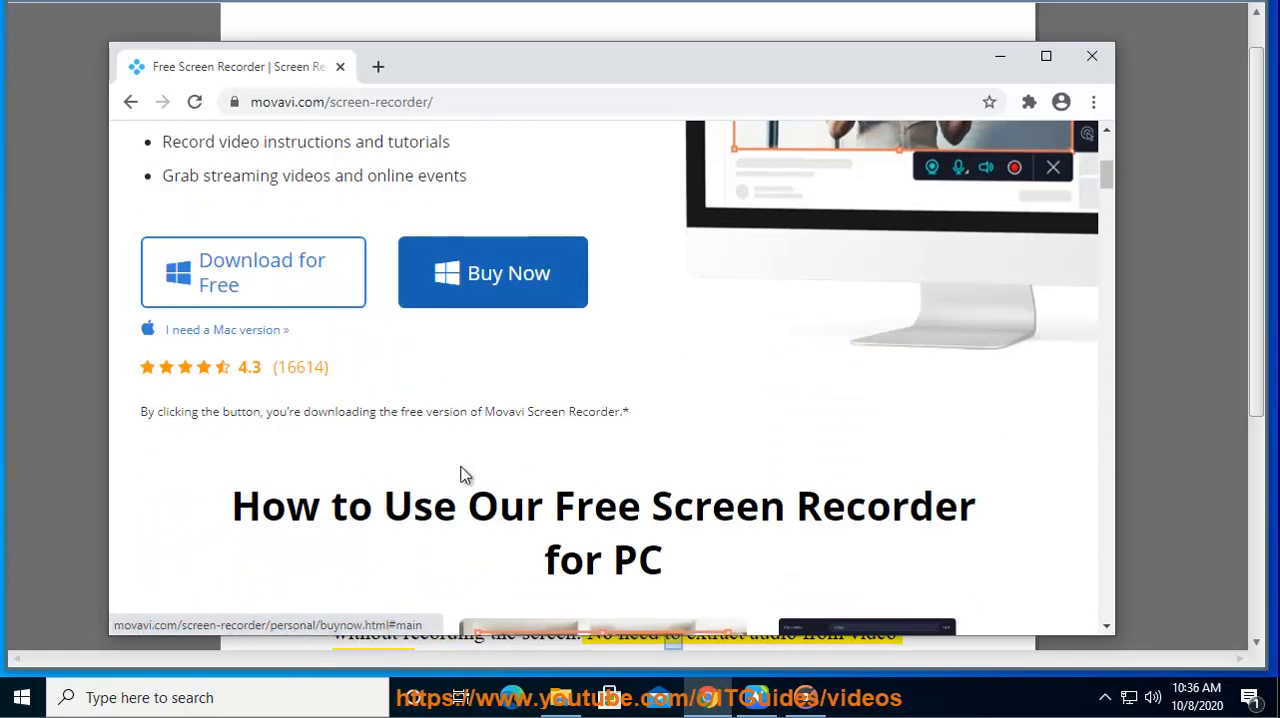
scroll(down, 3)
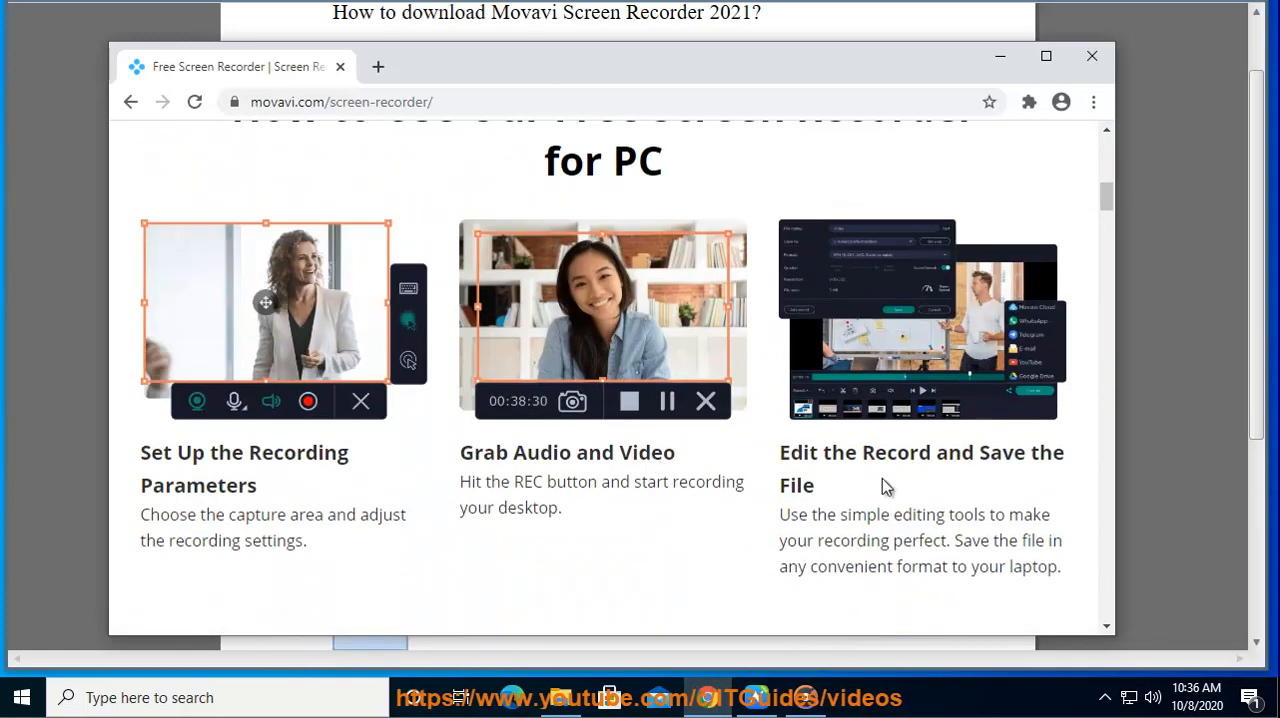
scroll(down, 3)
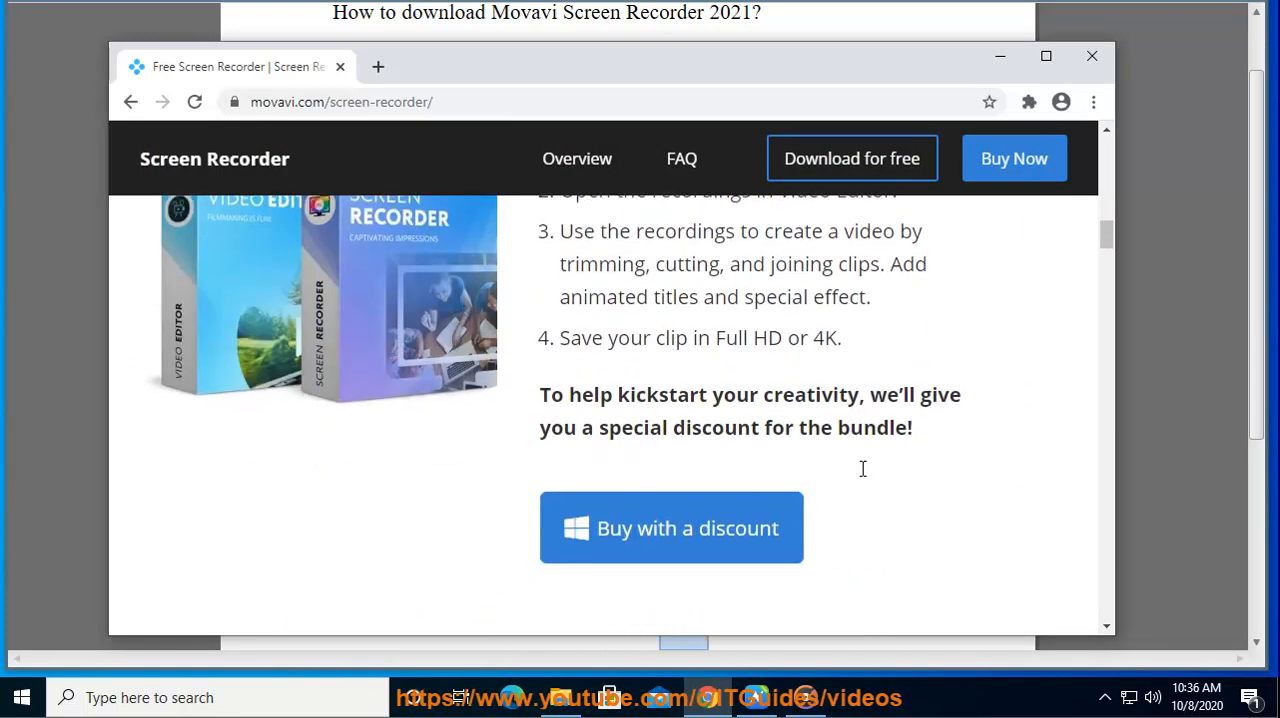
scroll(up, 3)
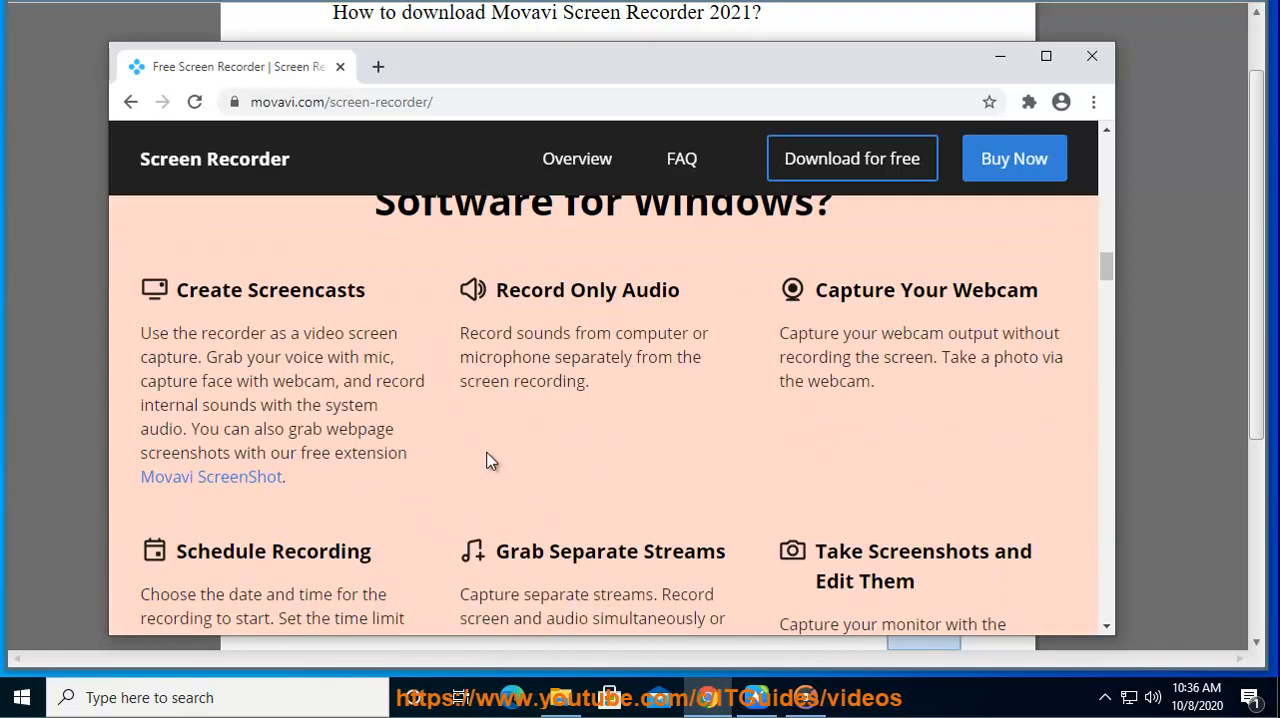
scroll(down, 3)
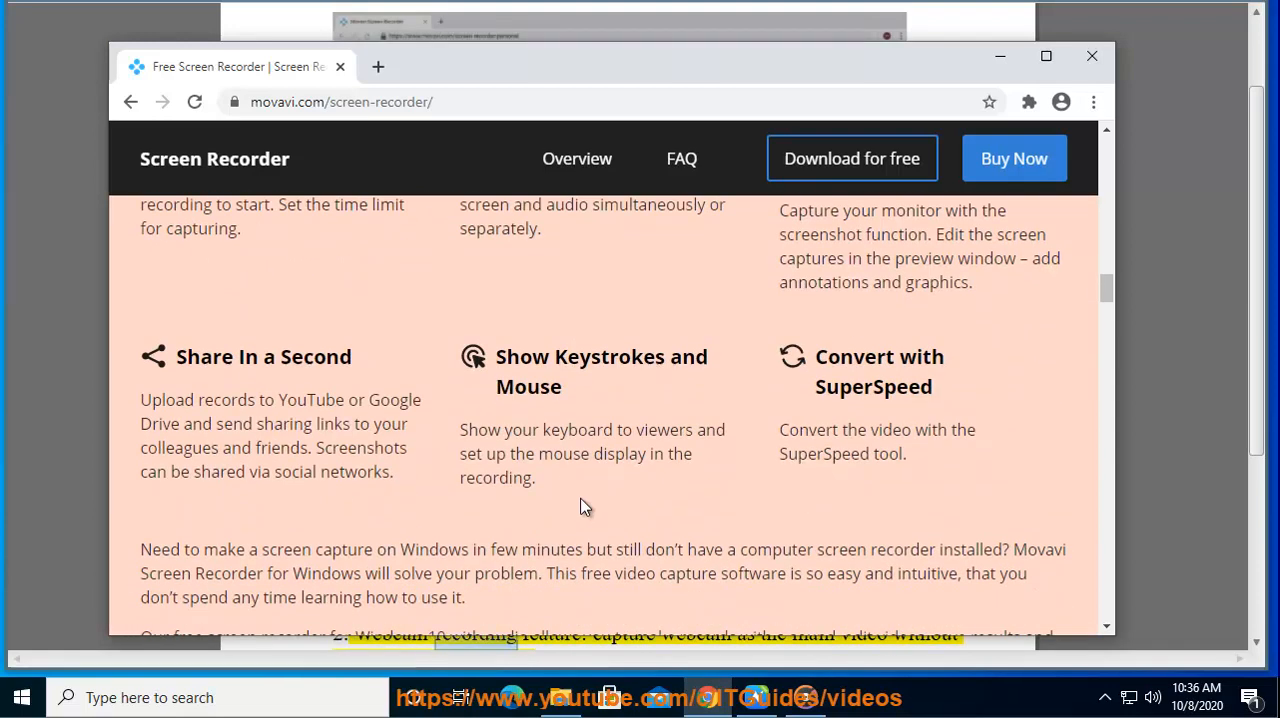
scroll(down, 3)
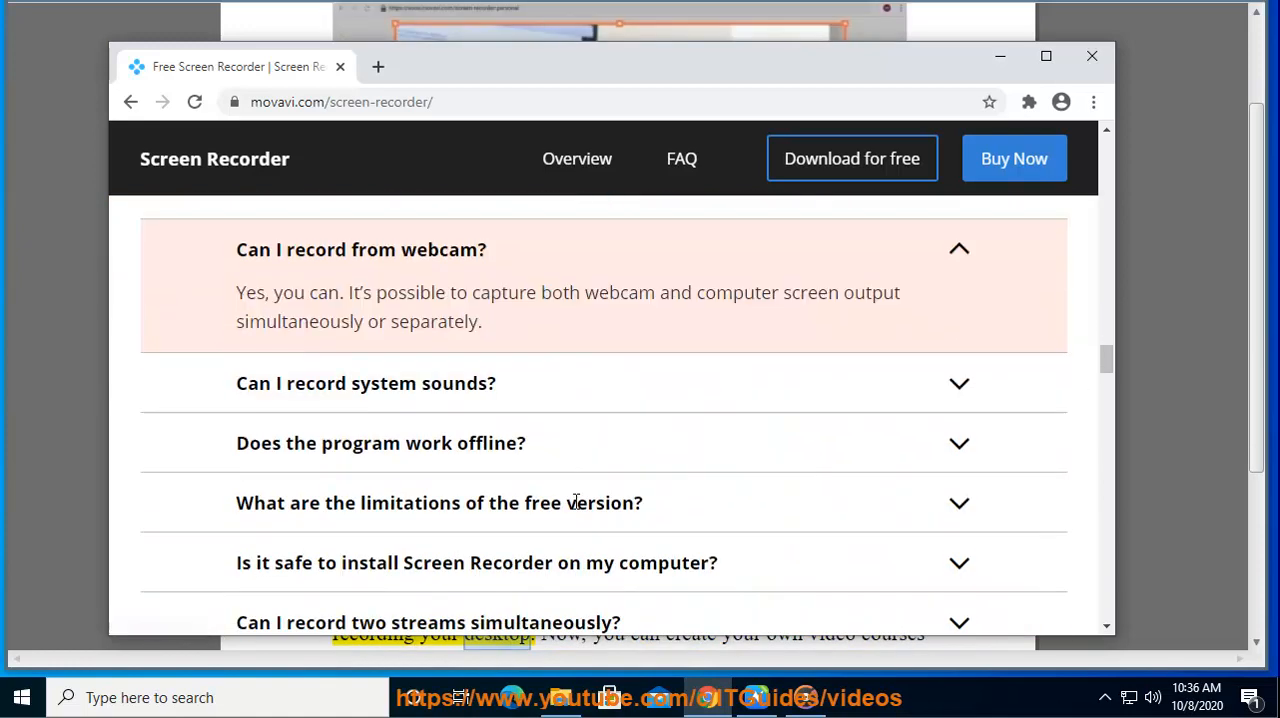
scroll(down, 3)
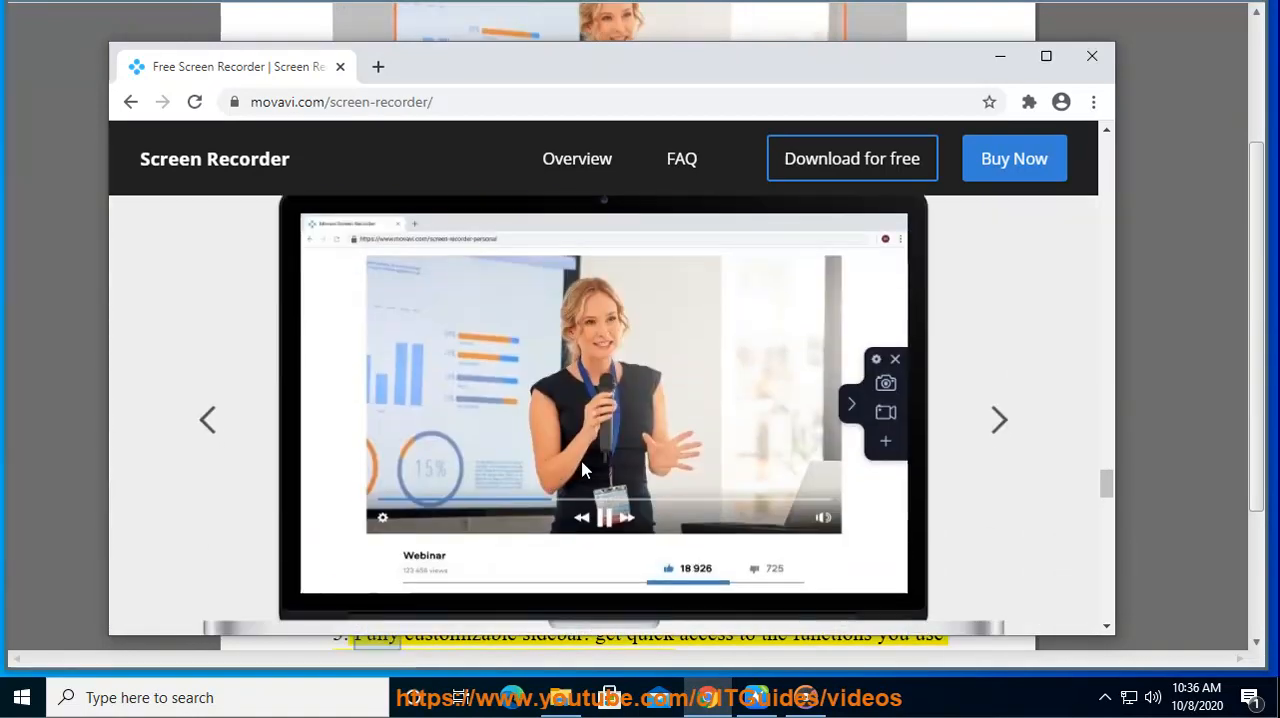
scroll(down, 3)
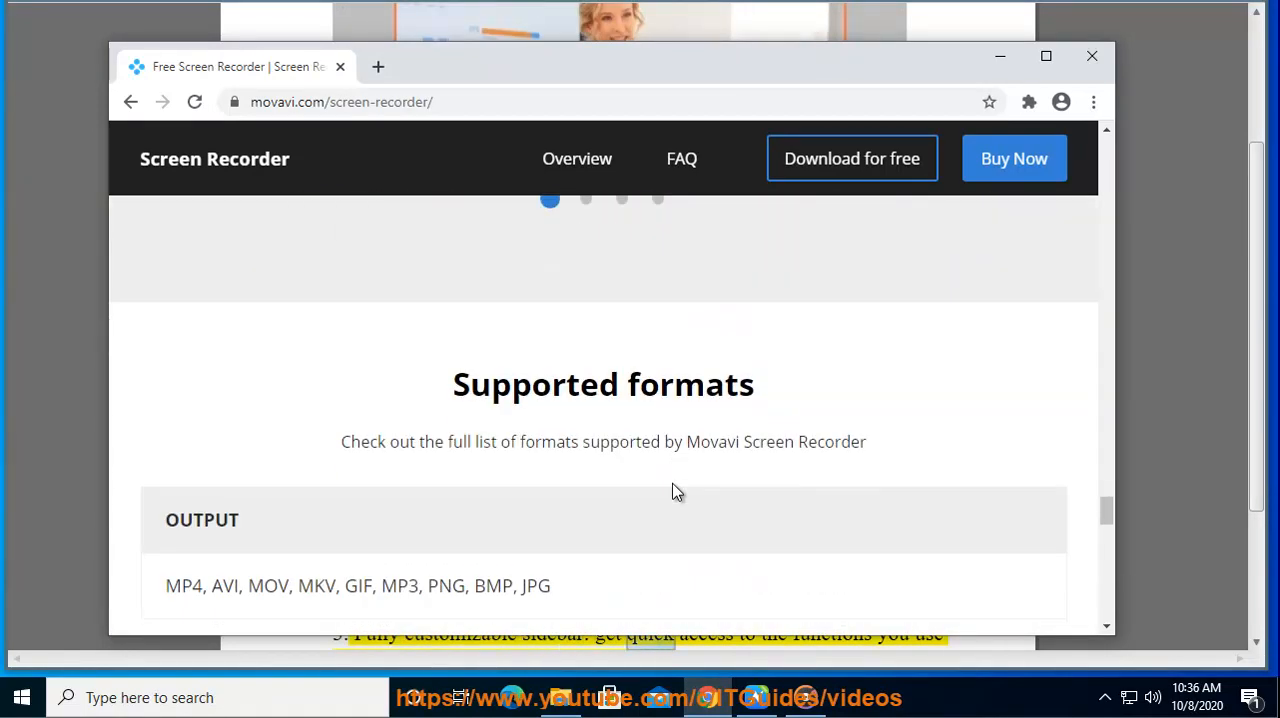